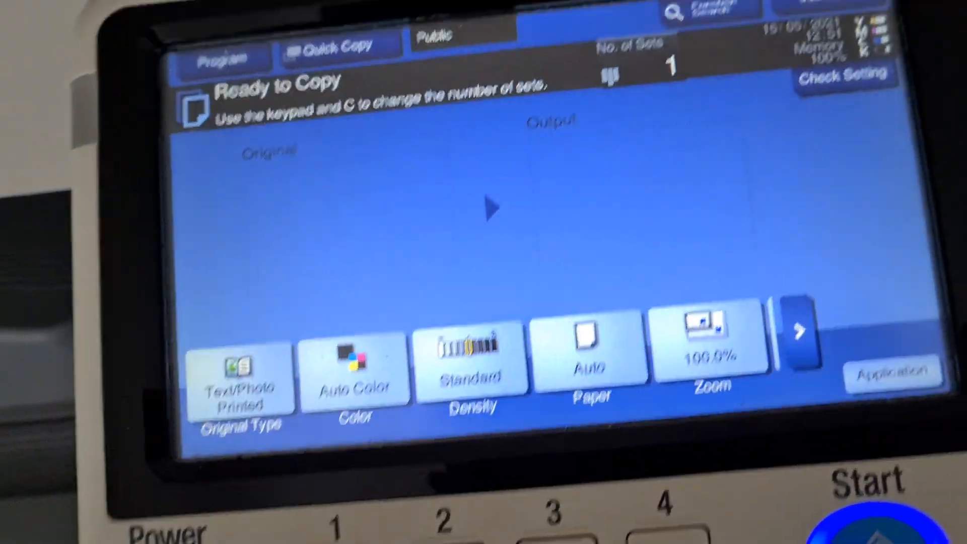
Step: Set the copy colour mode to 2 Color using Black + Yellow
left_click(355, 370)
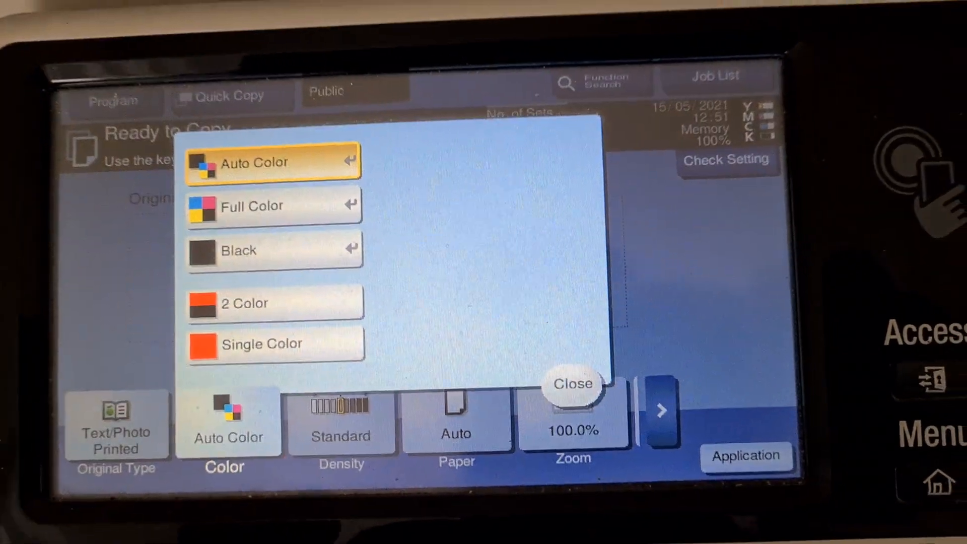
left_click(274, 302)
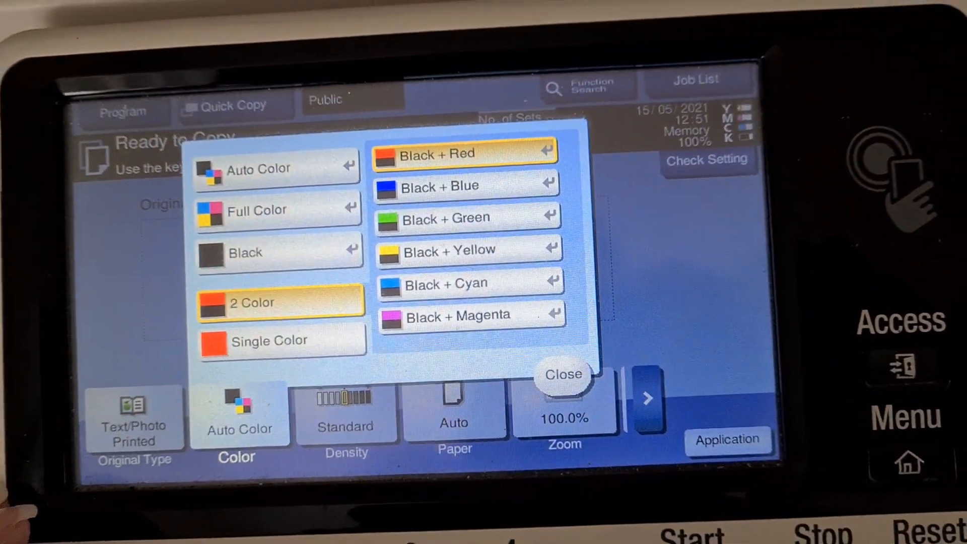
left_click(469, 250)
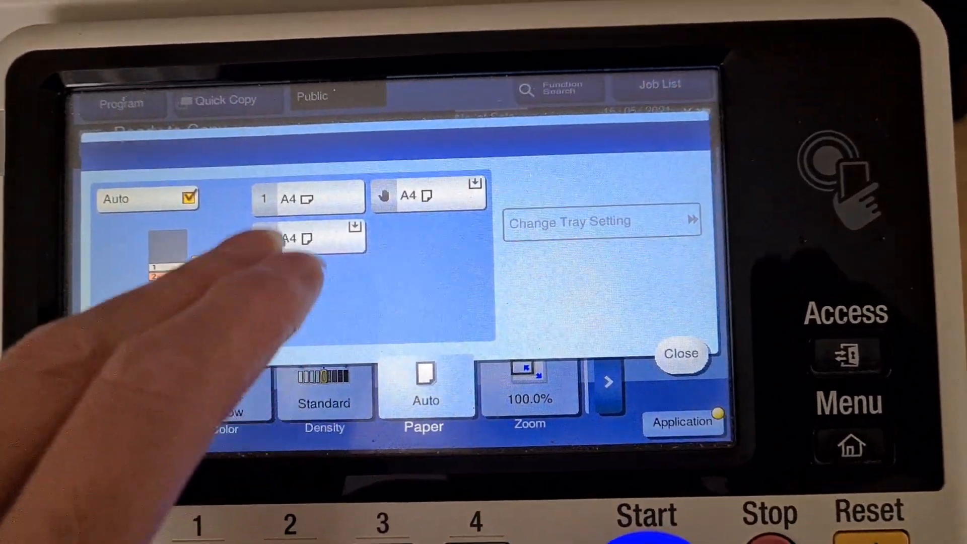
Step: Copy onto A4 paper from tray 1 at 300% zoom
left_click(682, 355)
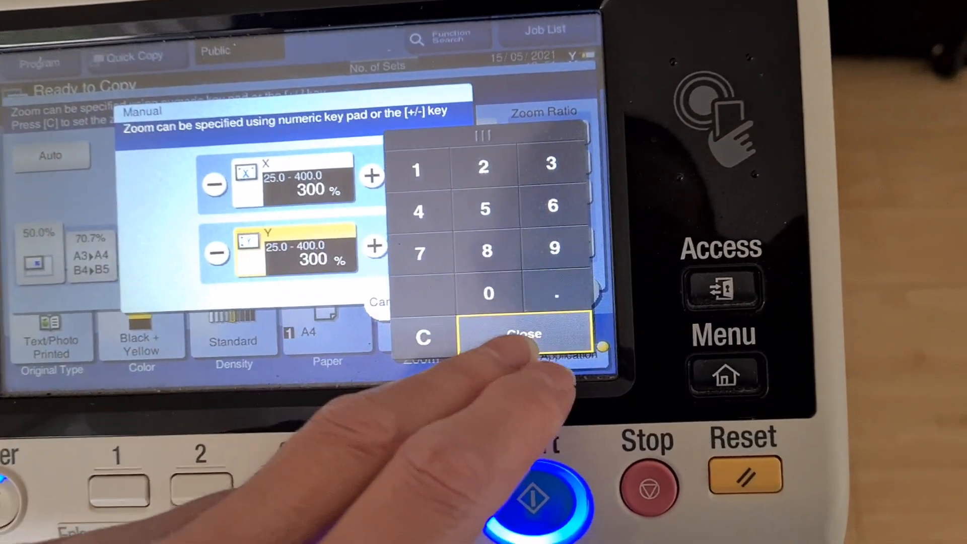
left_click(521, 333)
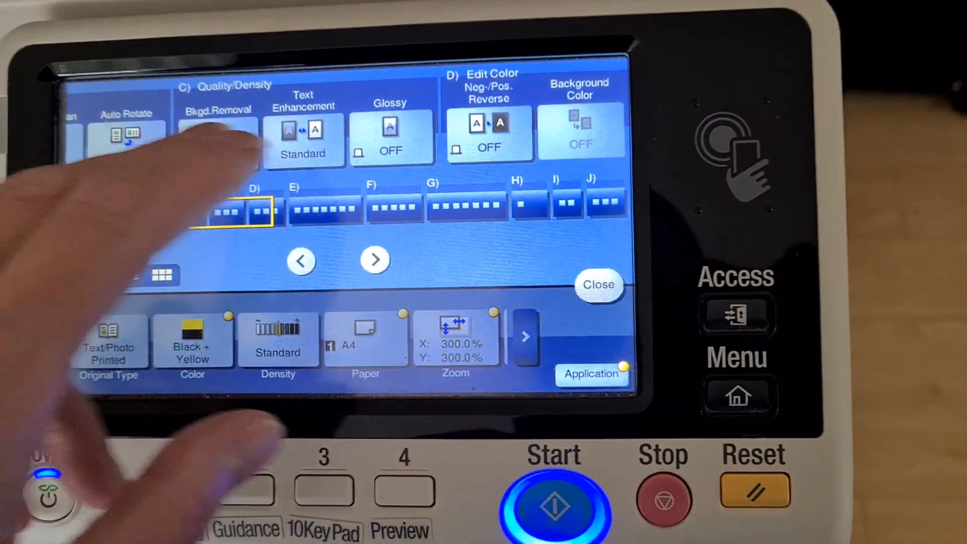
Step: Adjust the contrast slider under Color Adjust and confirm with OK
left_click(374, 260)
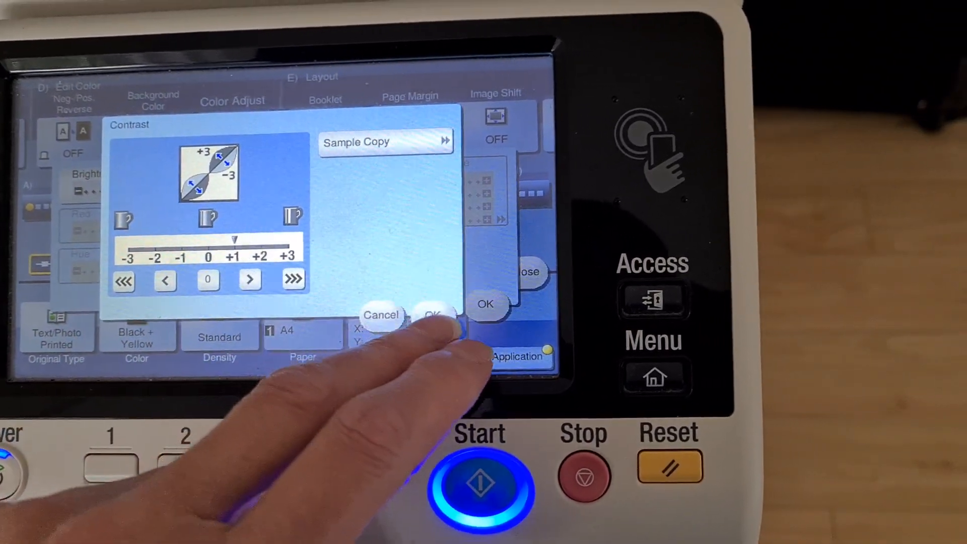
left_click(440, 314)
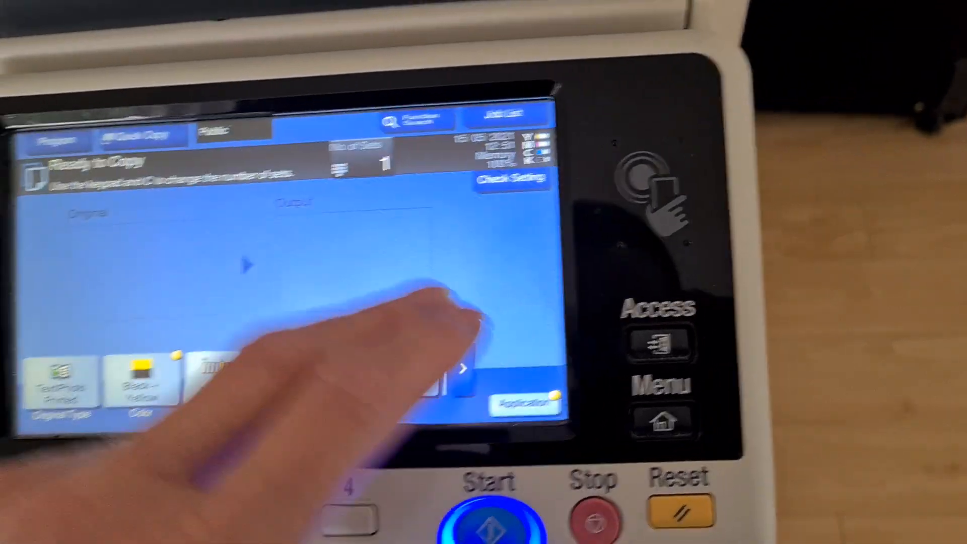